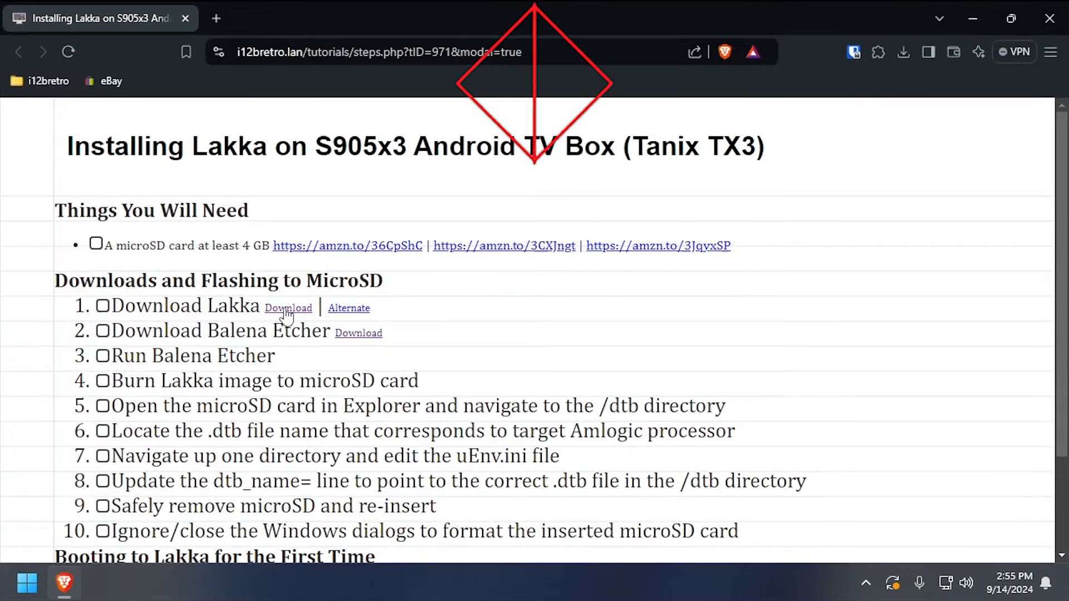
- Download the generic Amlogic Lakka image from lakka.tv via the tutorial's link
{"action": "left_click", "coordinate": [288, 308]}
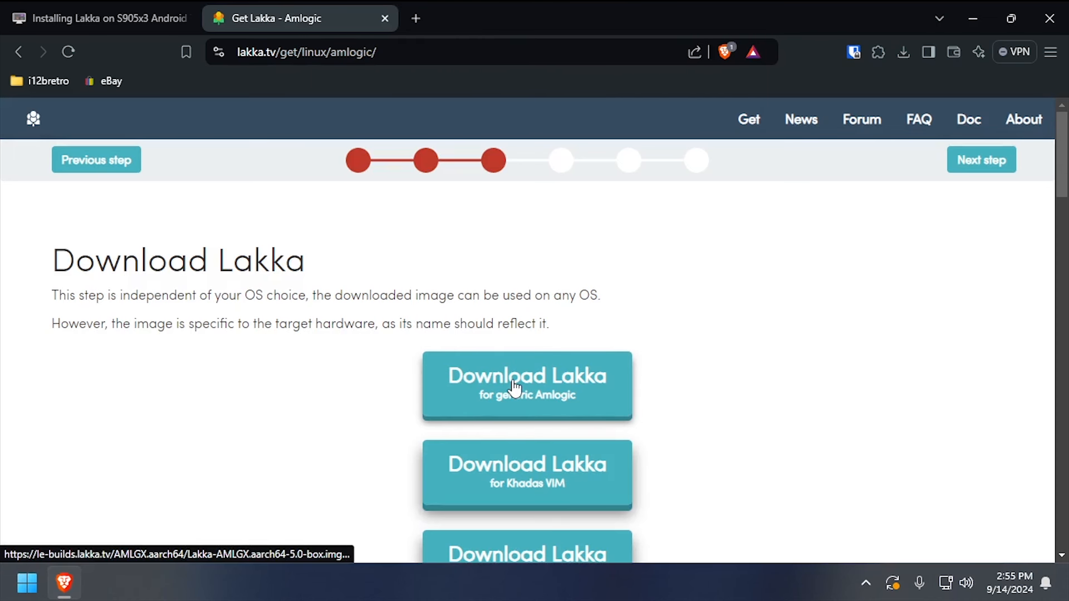
{"action": "left_click", "coordinate": [526, 385]}
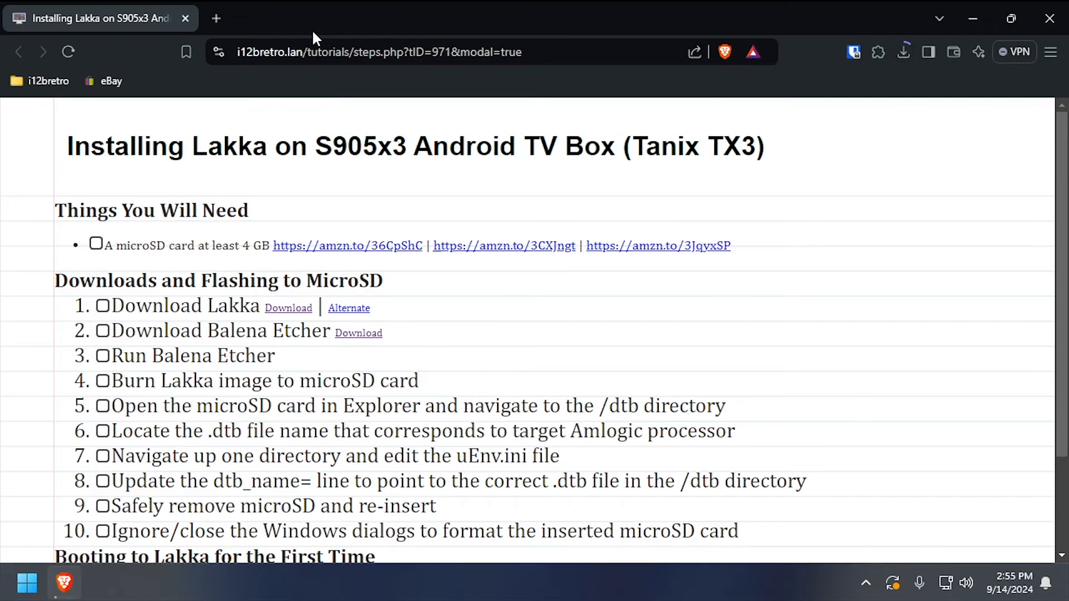
- Go from the balenaEtcher download site to its GitHub project page
{"action": "left_click", "coordinate": [359, 333]}
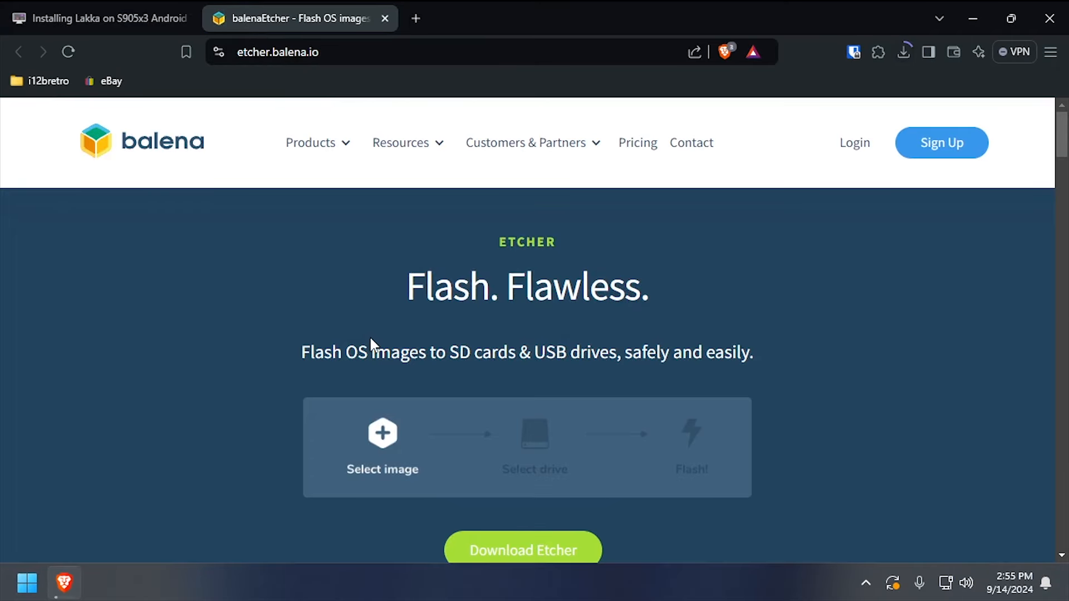
{"action": "left_click", "coordinate": [523, 548]}
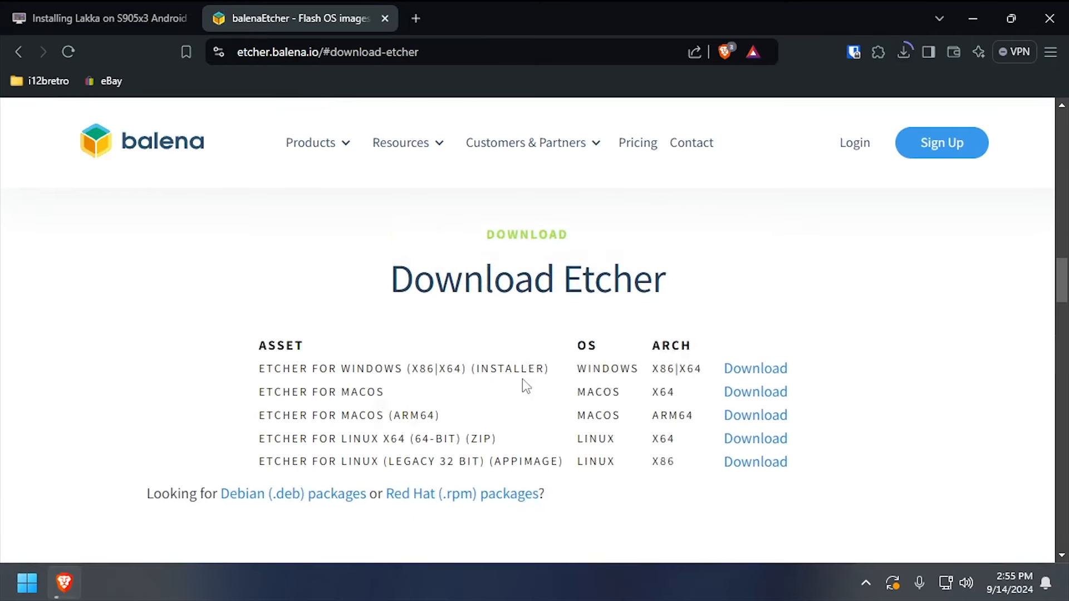
{"action": "left_click", "coordinate": [293, 493]}
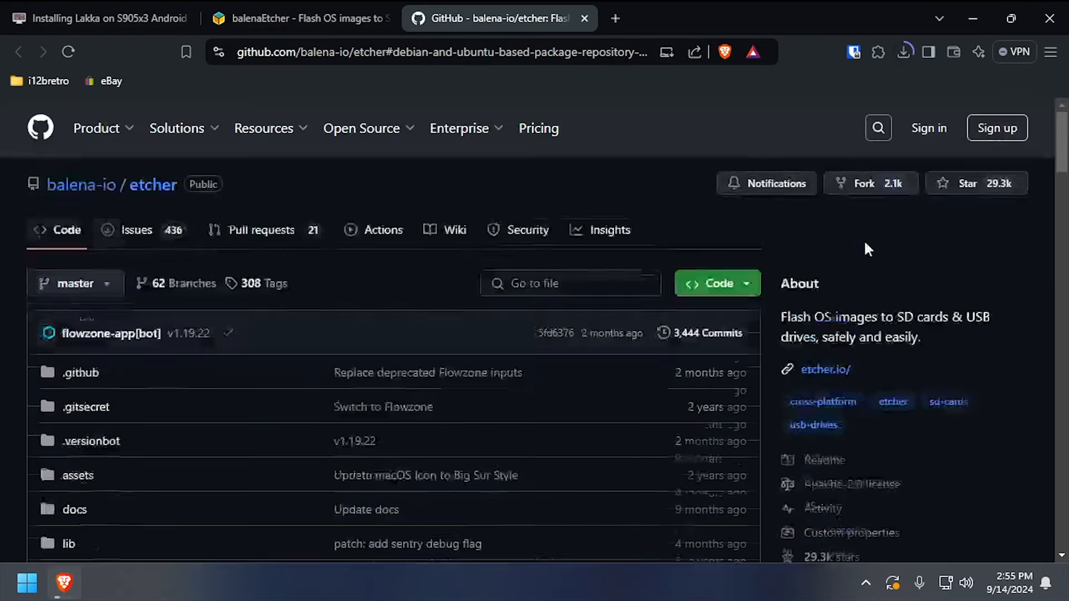
{"action": "scroll", "scroll_direction": "down", "scroll_amount": 3}
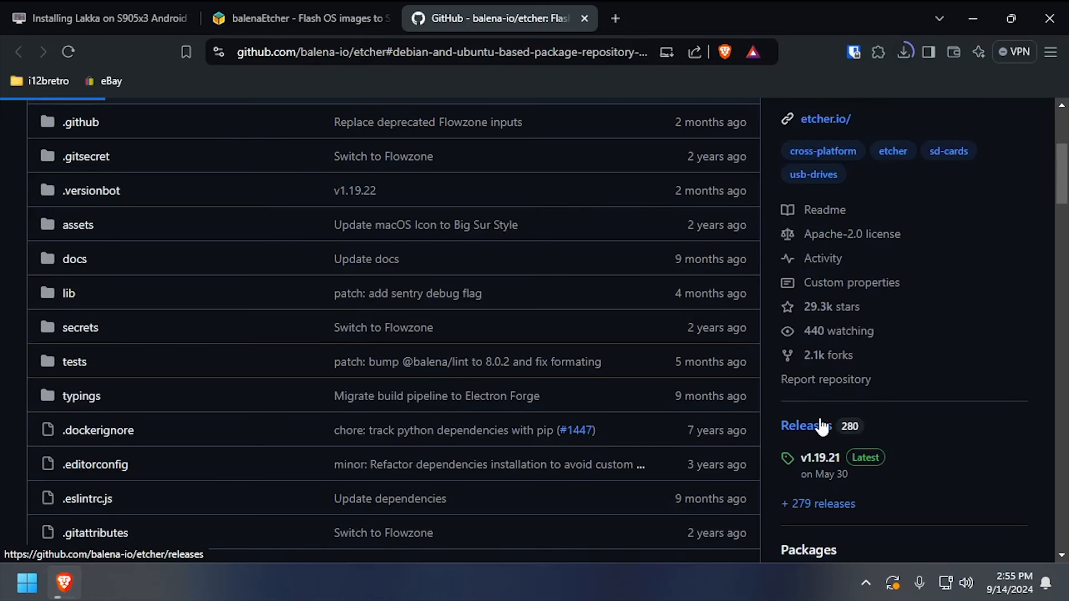
- Download balenaEtcher-win32-x64-1.19.21.zip from GitHub Releases and close the extra tabs
{"action": "left_click", "coordinate": [804, 426]}
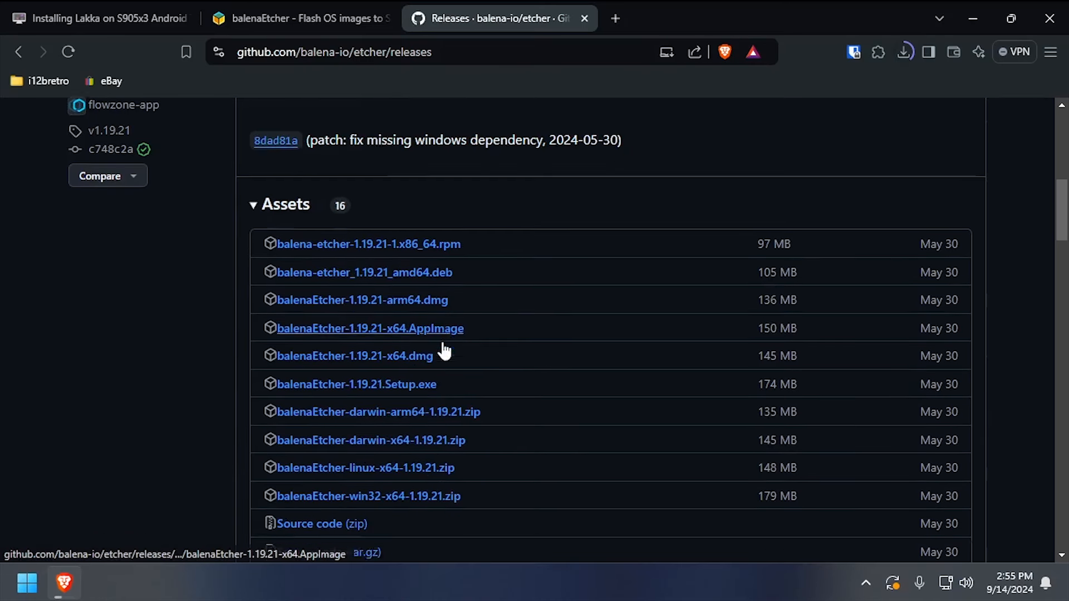
{"action": "left_click", "coordinate": [365, 496]}
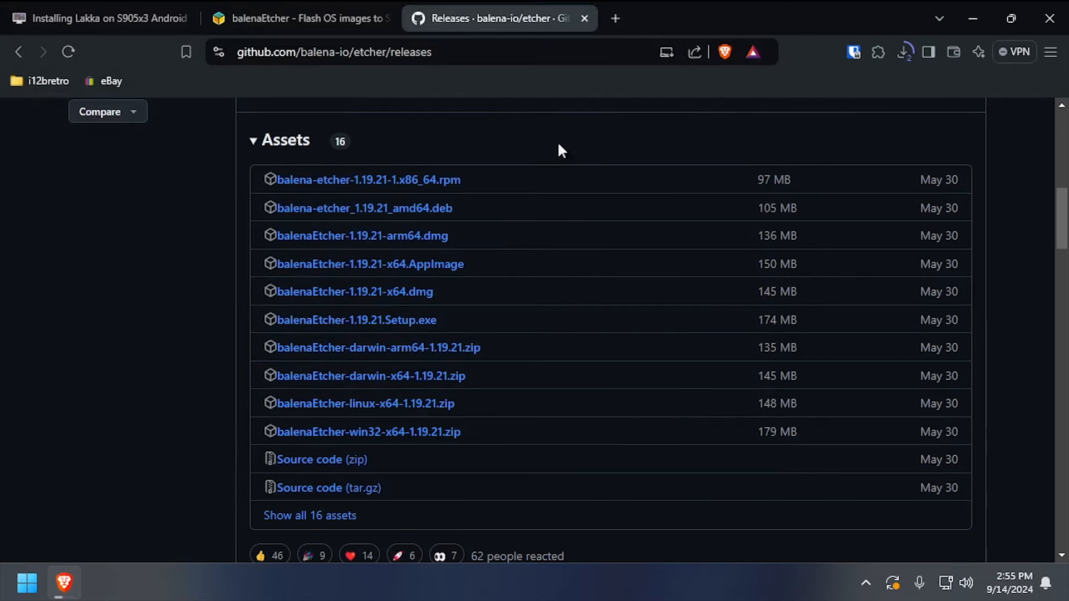
{"action": "left_click", "coordinate": [305, 19]}
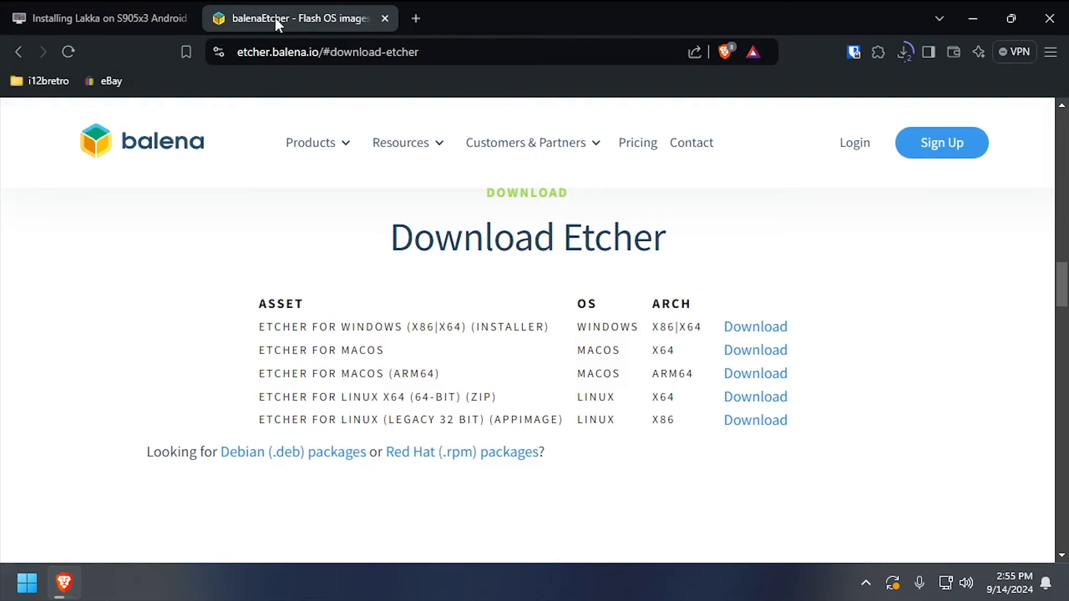
{"action": "left_click", "coordinate": [903, 53]}
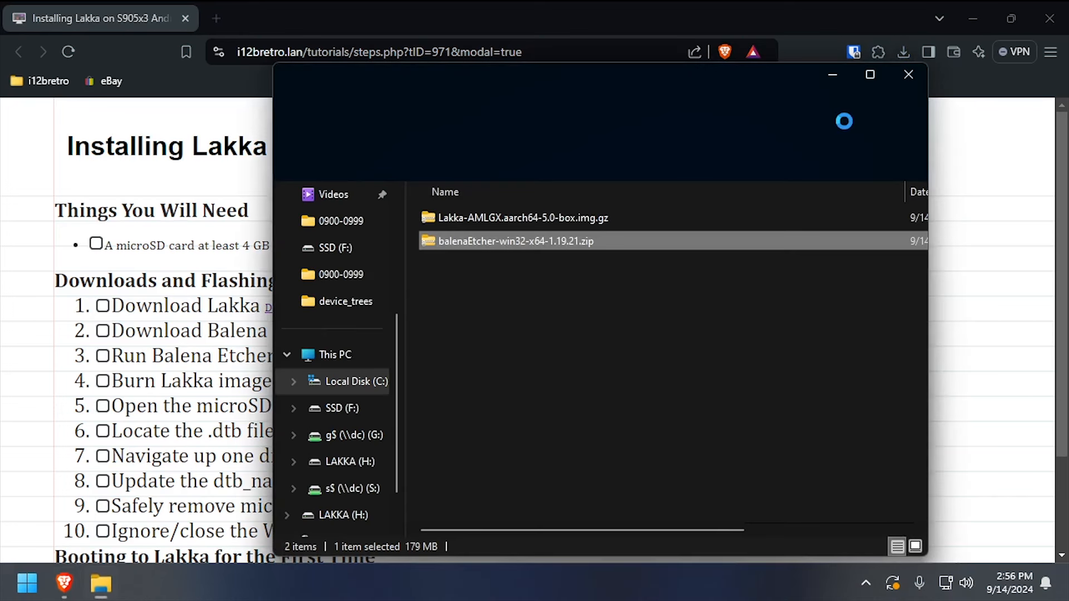
- Extract All on balenaEtcher-win32-x64-1.19.21.zip into its suggested Downloads folder
{"action": "right_click", "coordinate": [515, 241]}
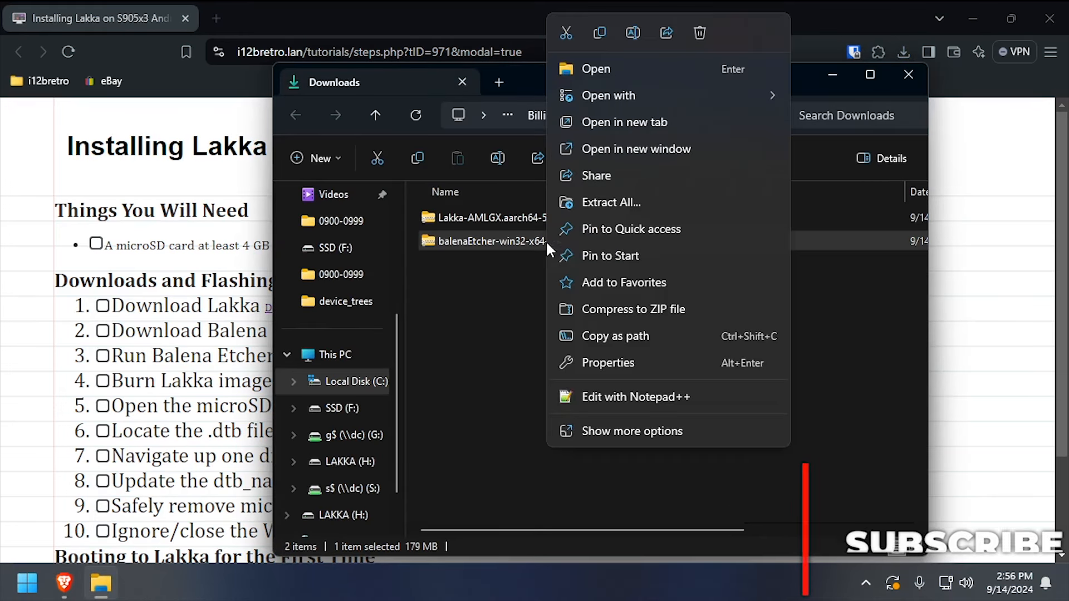
{"action": "left_click", "coordinate": [611, 202]}
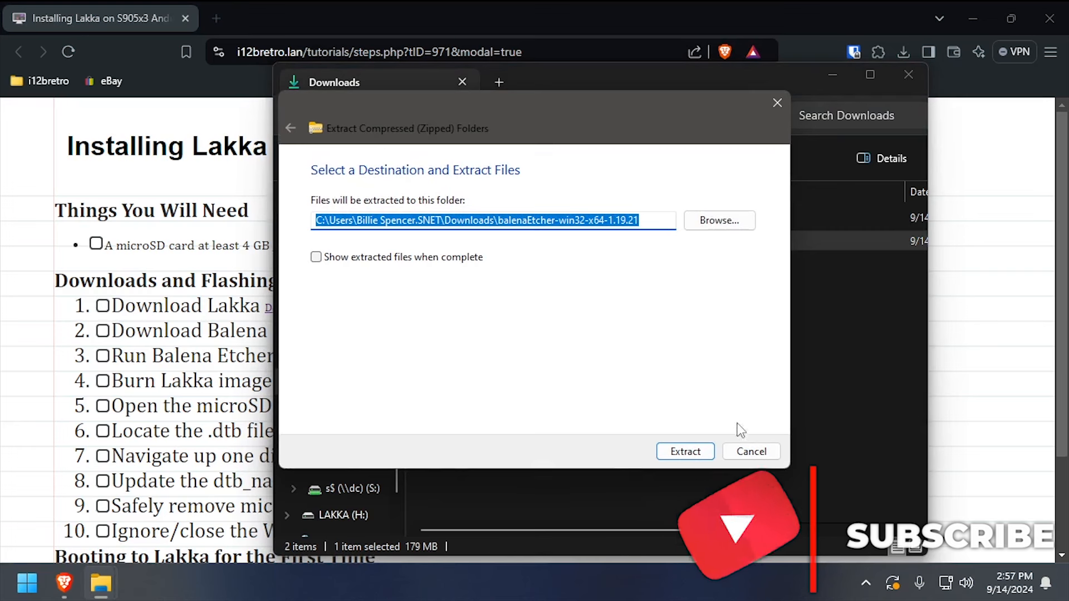
{"action": "left_click", "coordinate": [685, 452]}
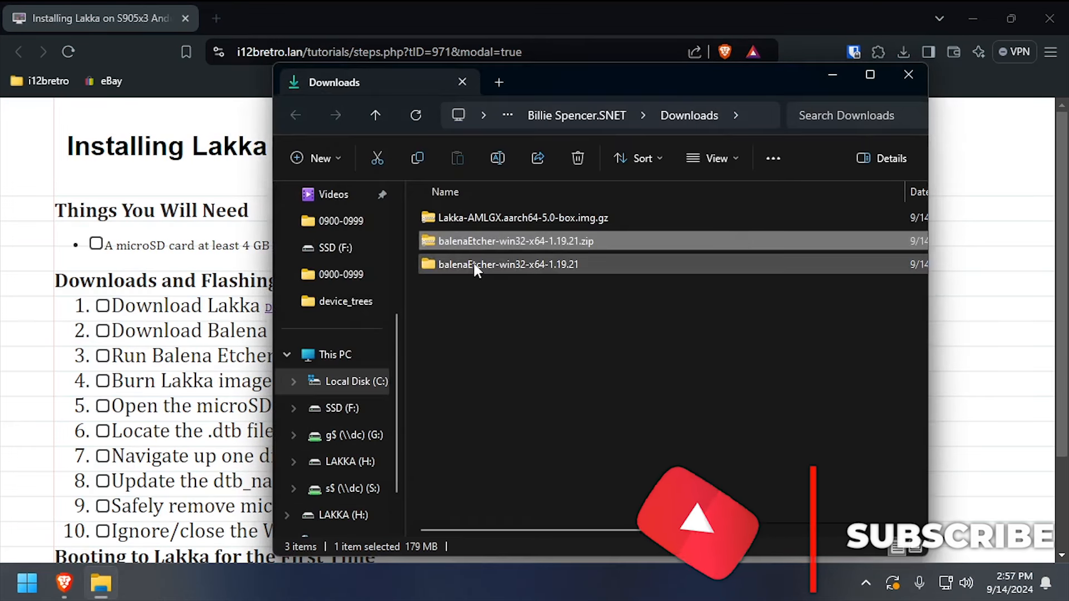
- Flash the Lakka .img.gz to the 7.95 GB Generic USB card with balenaEtcher
{"action": "double_click", "coordinate": [507, 264]}
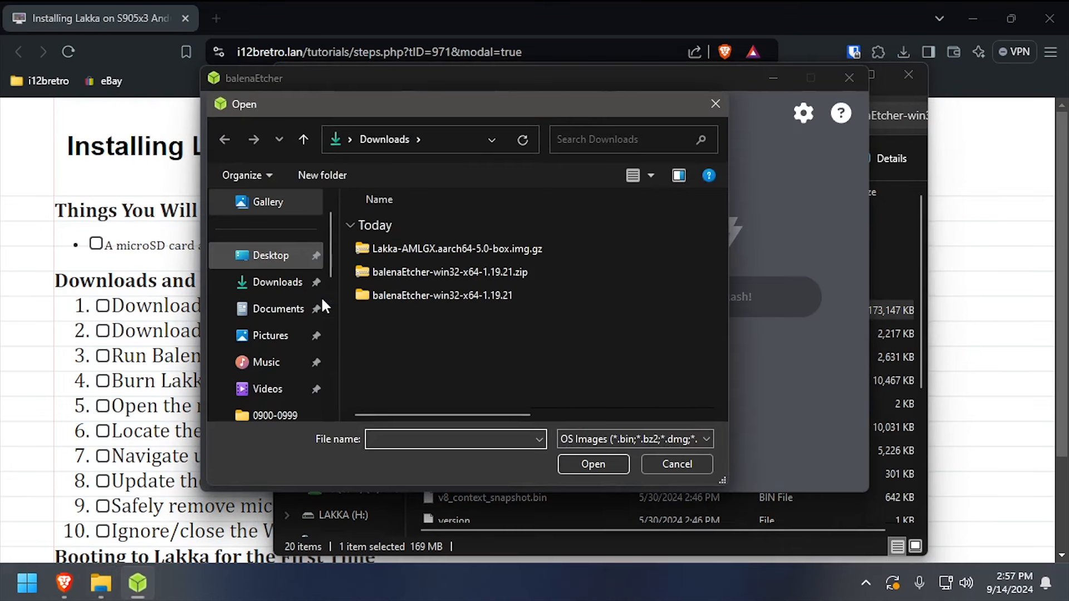
{"action": "double_click", "coordinate": [457, 249]}
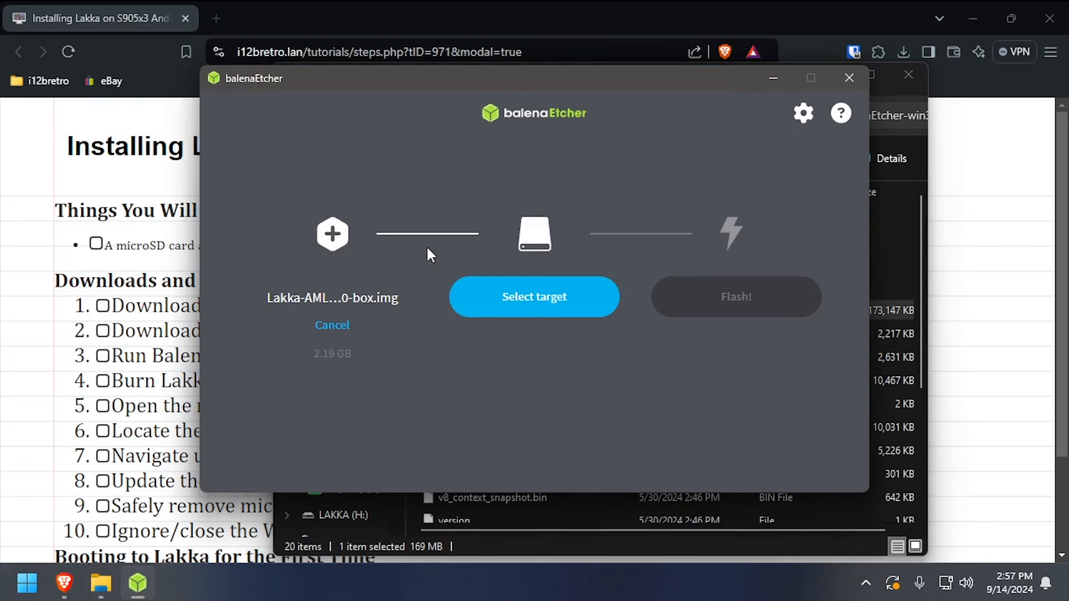
{"action": "left_click", "coordinate": [534, 297]}
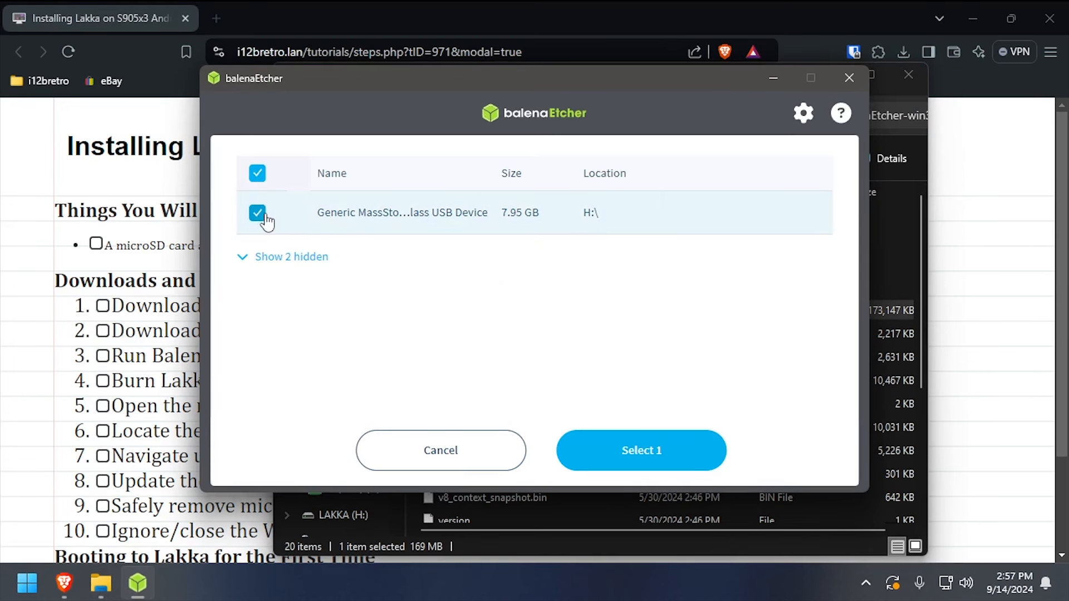
{"action": "left_click", "coordinate": [642, 451]}
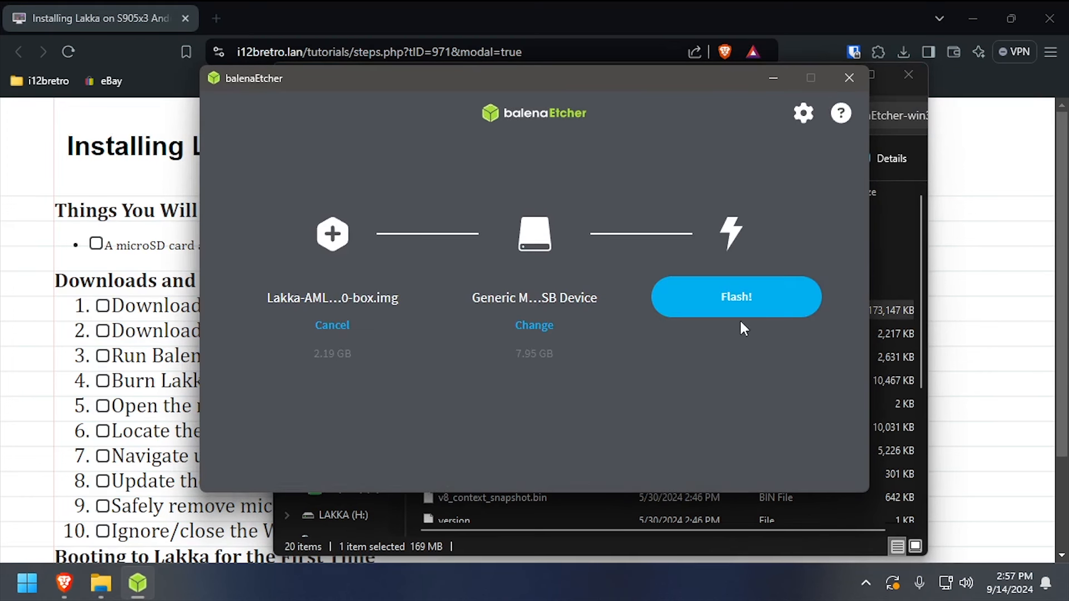
{"action": "left_click", "coordinate": [736, 297]}
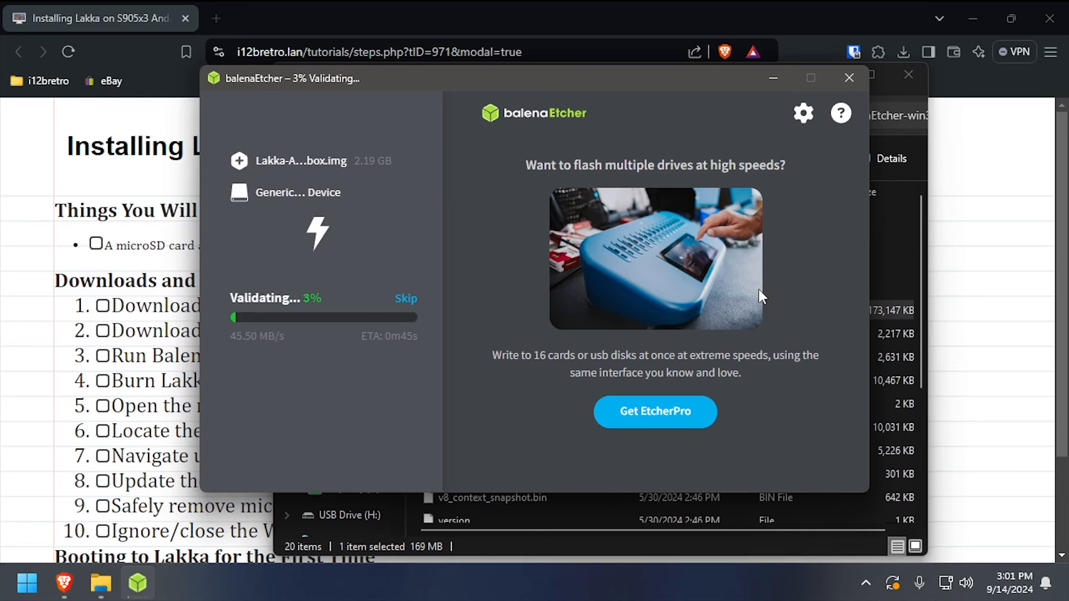
{"action": "left_click", "coordinate": [406, 298]}
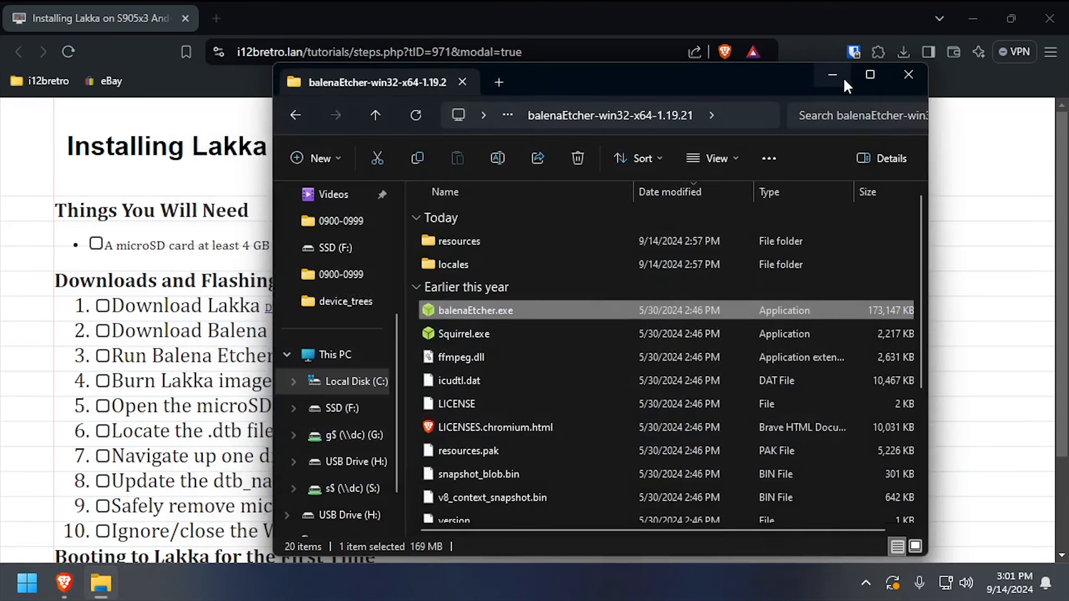
- In LAKKA (H:) > dtb, copy the name meson-sm1-x96-air.dtb
{"action": "left_click", "coordinate": [334, 355]}
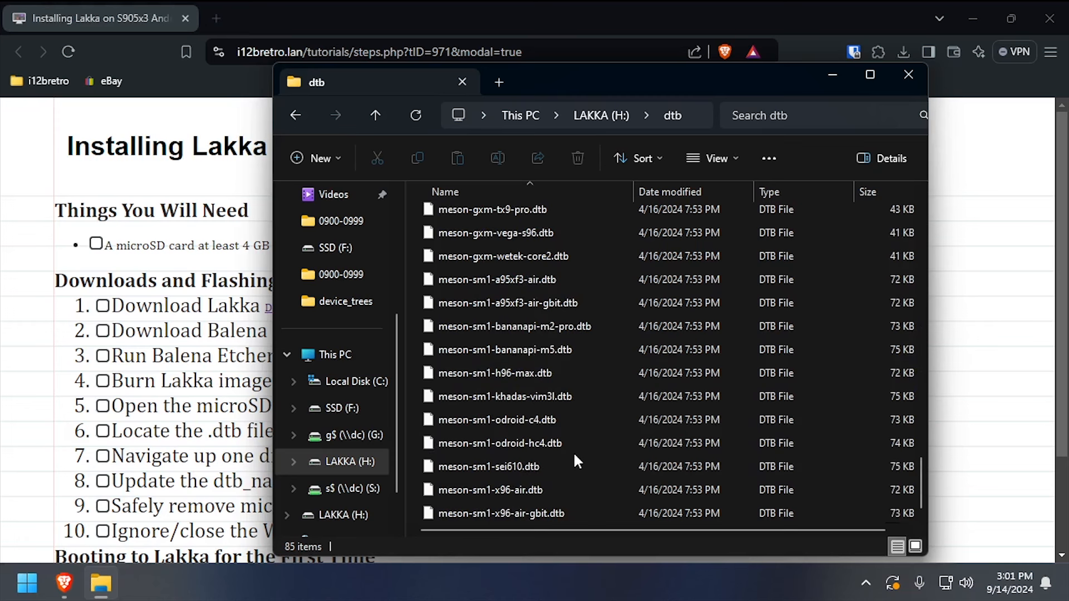
{"action": "left_click", "coordinate": [505, 490]}
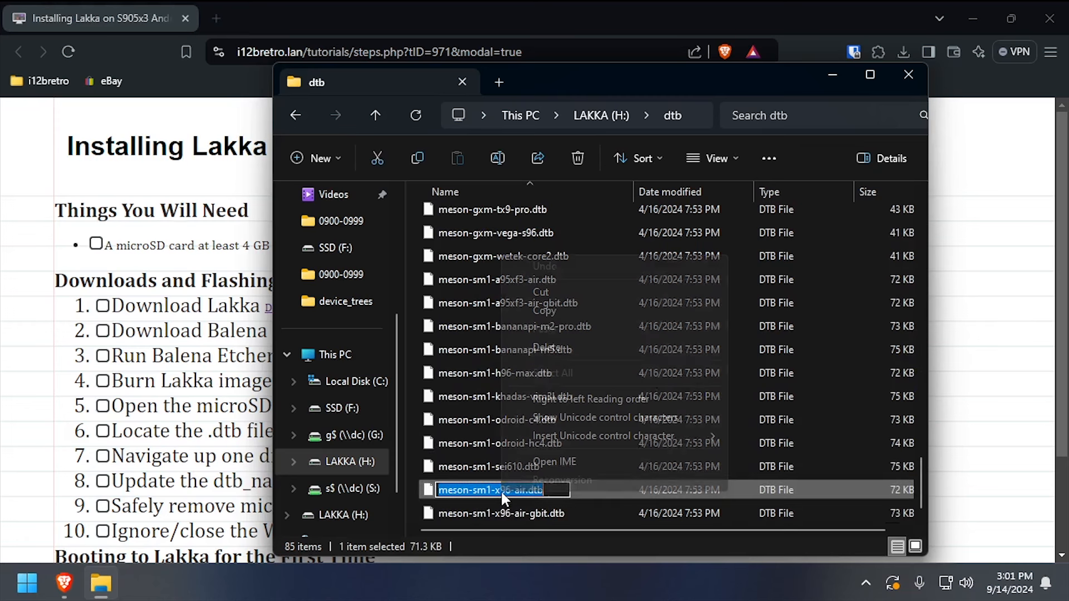
{"action": "left_click", "coordinate": [555, 192]}
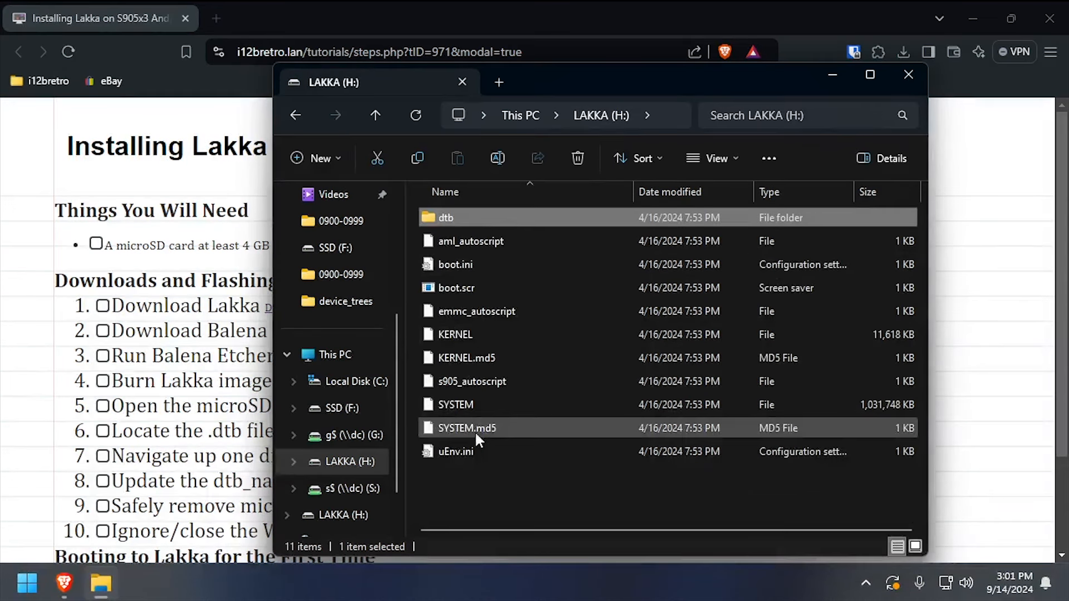
{"action": "double_click", "coordinate": [455, 451]}
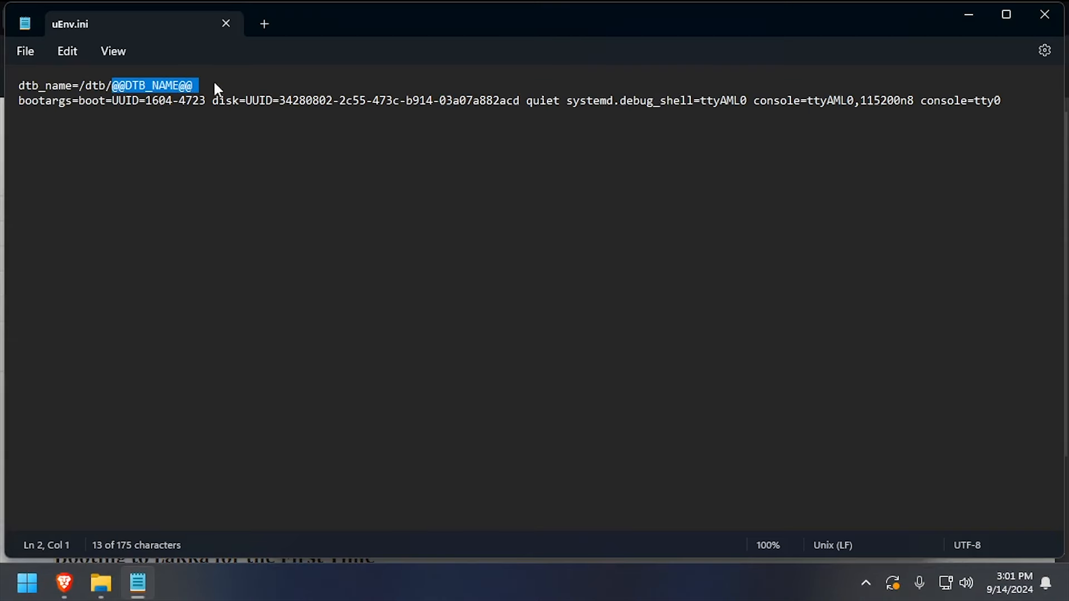
{"action": "type", "text": "meson-sm1-x96-air.dtb"}
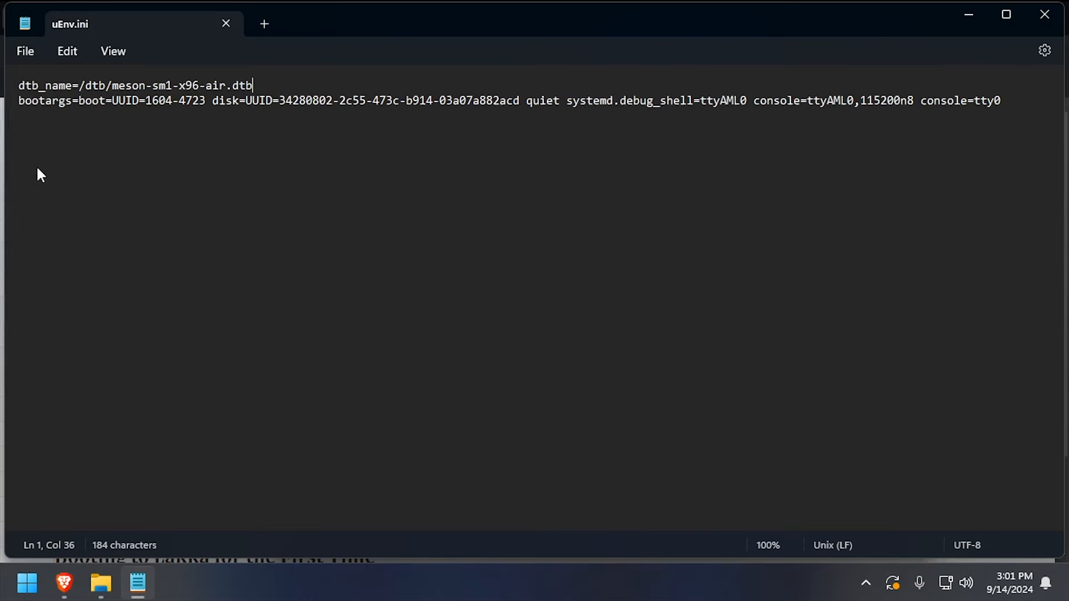
{"action": "left_click", "coordinate": [25, 51]}
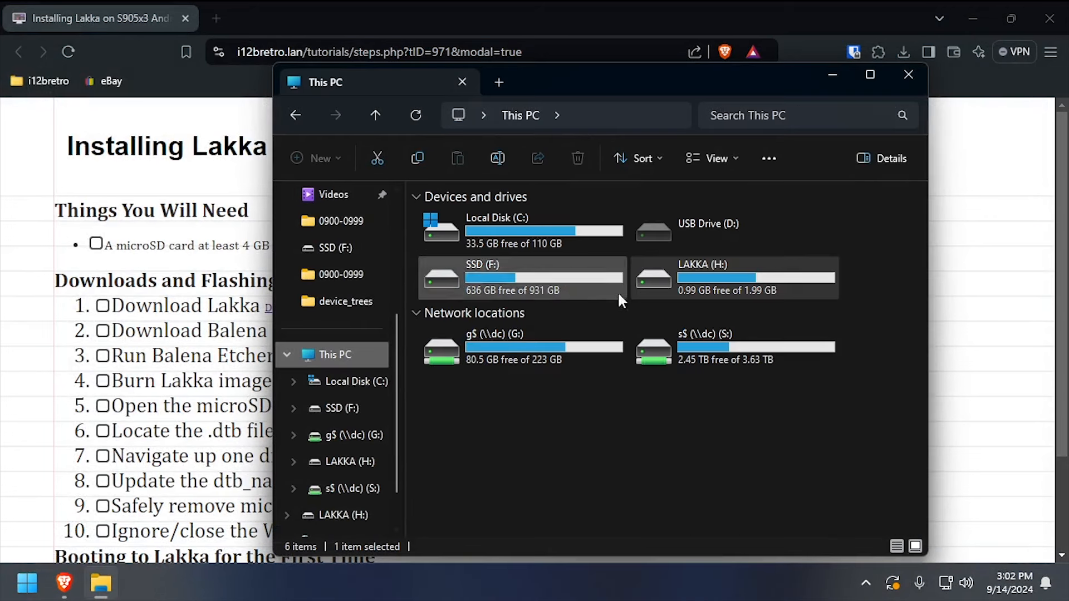
- Show This PC's drive listing, including the LAKKA card
{"action": "left_click", "coordinate": [734, 277]}
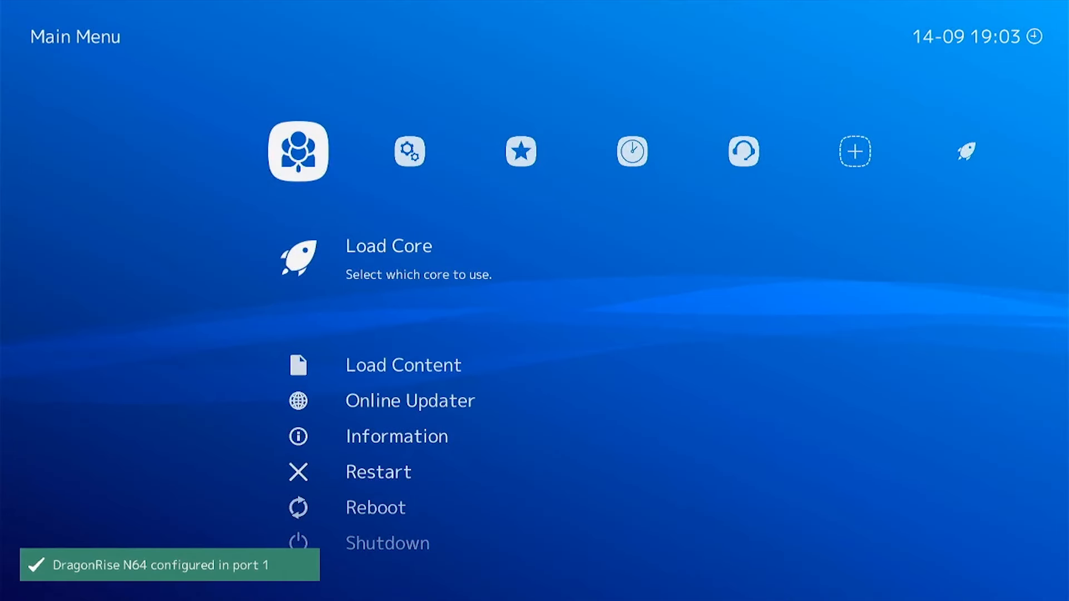
- Press Down on the DragonRise N64 controller in Lakka's Main Menu
{"action": "key", "text": "Down"}
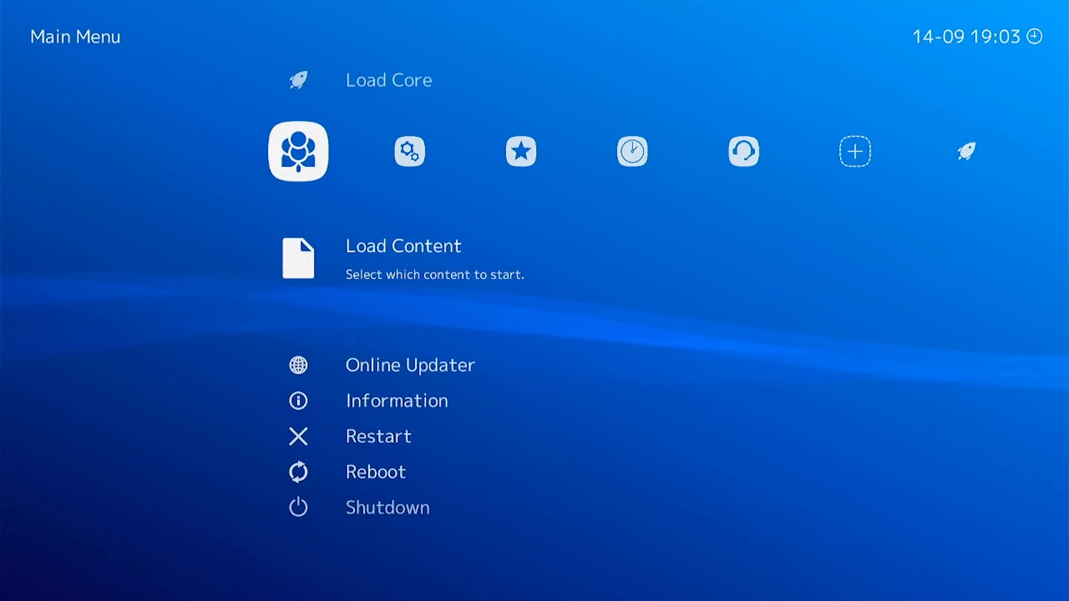